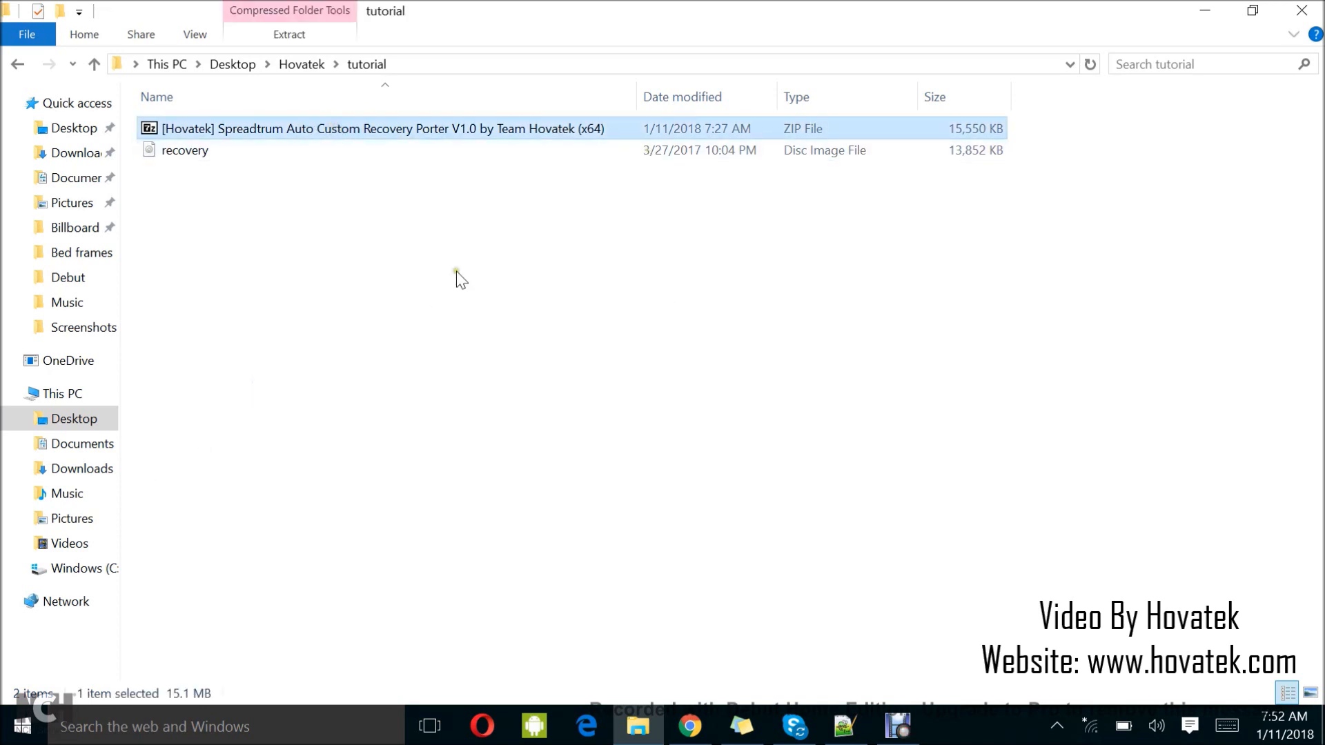
mouse_move(458, 270)
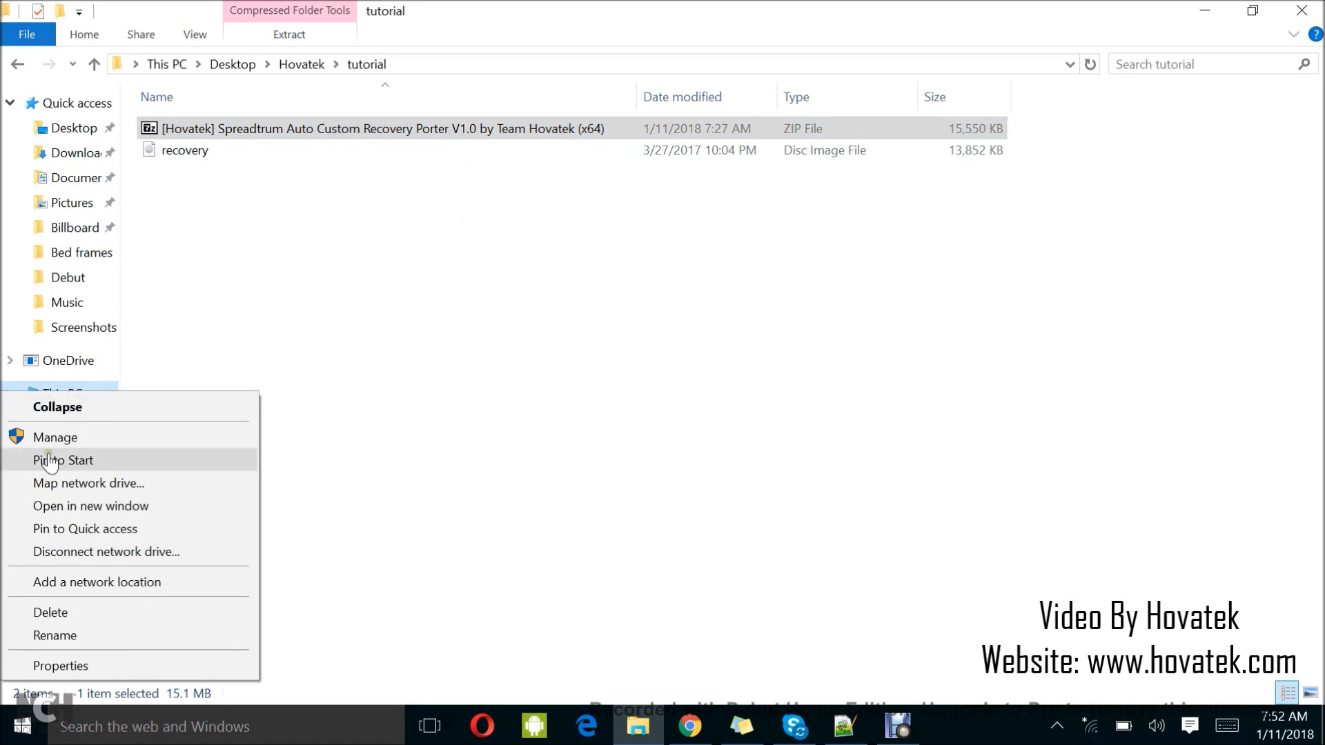
Check the computer's basic system information and close the window.
left_click(55, 438)
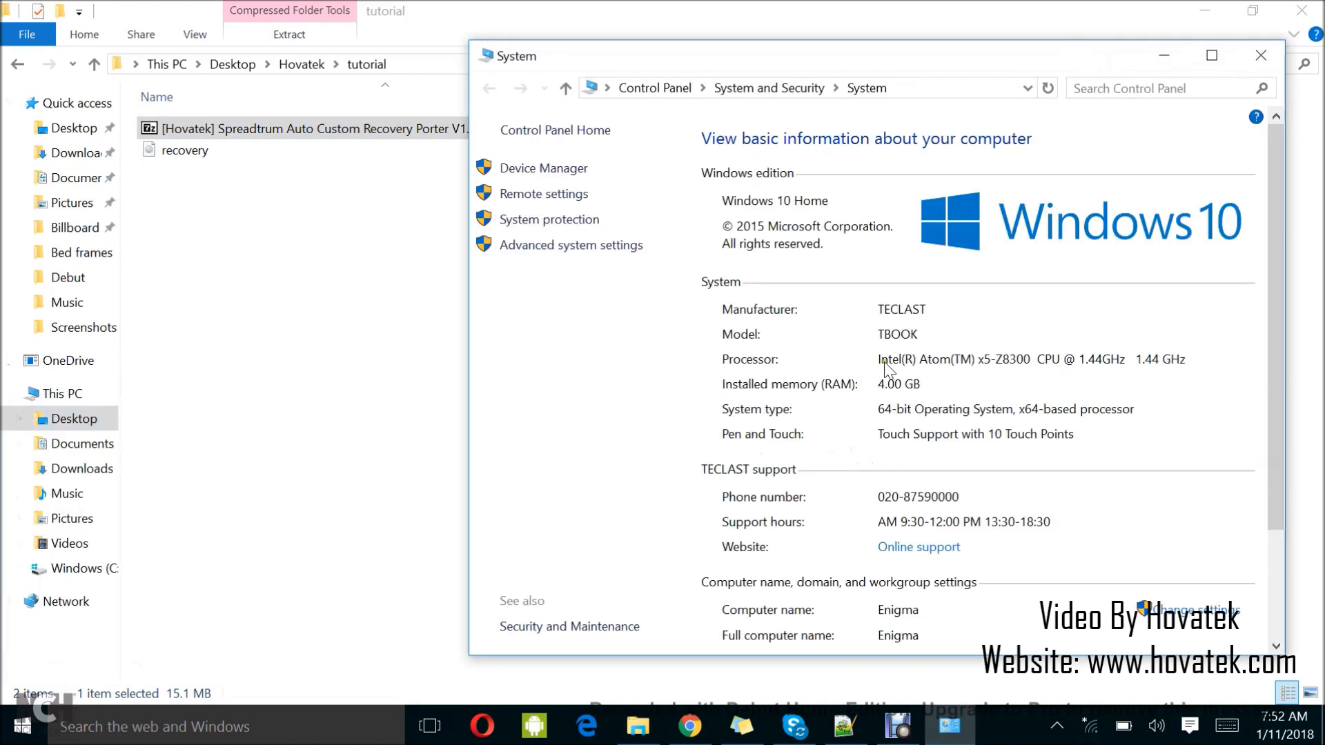
mouse_move(878, 411)
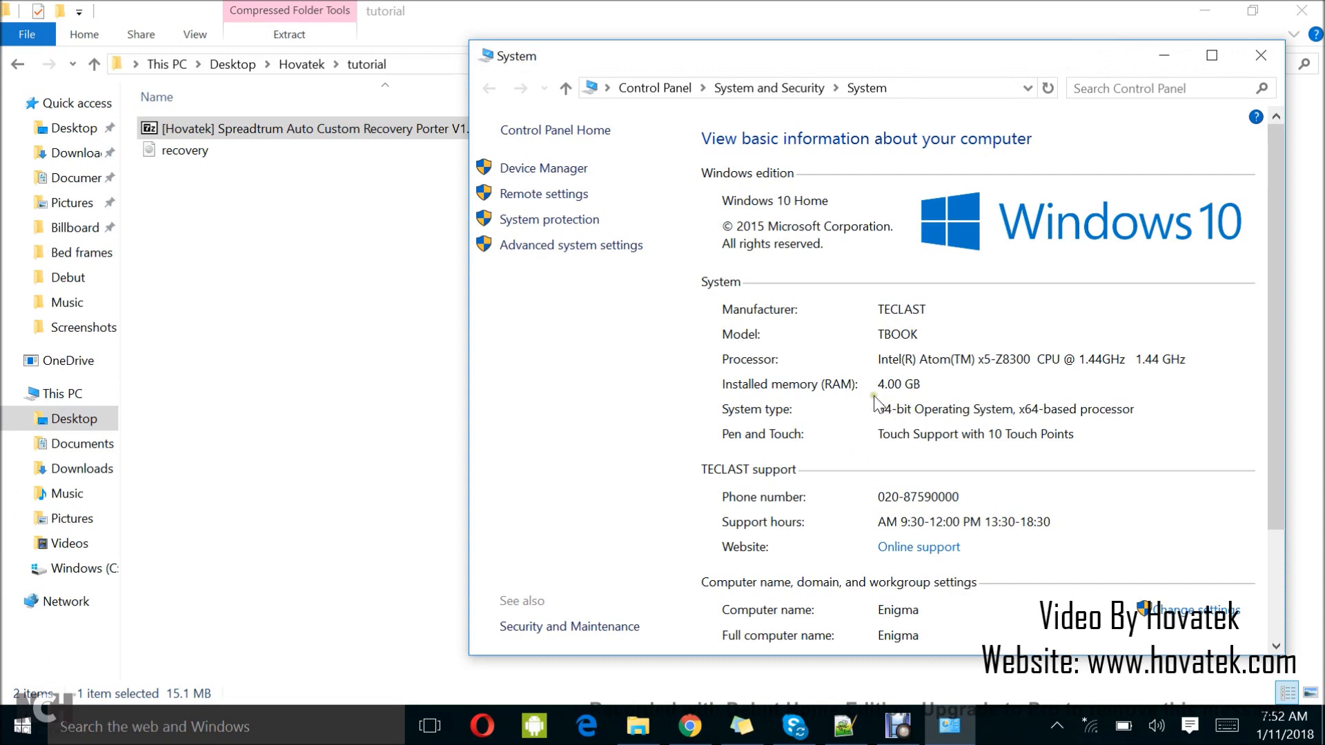
left_click(1259, 55)
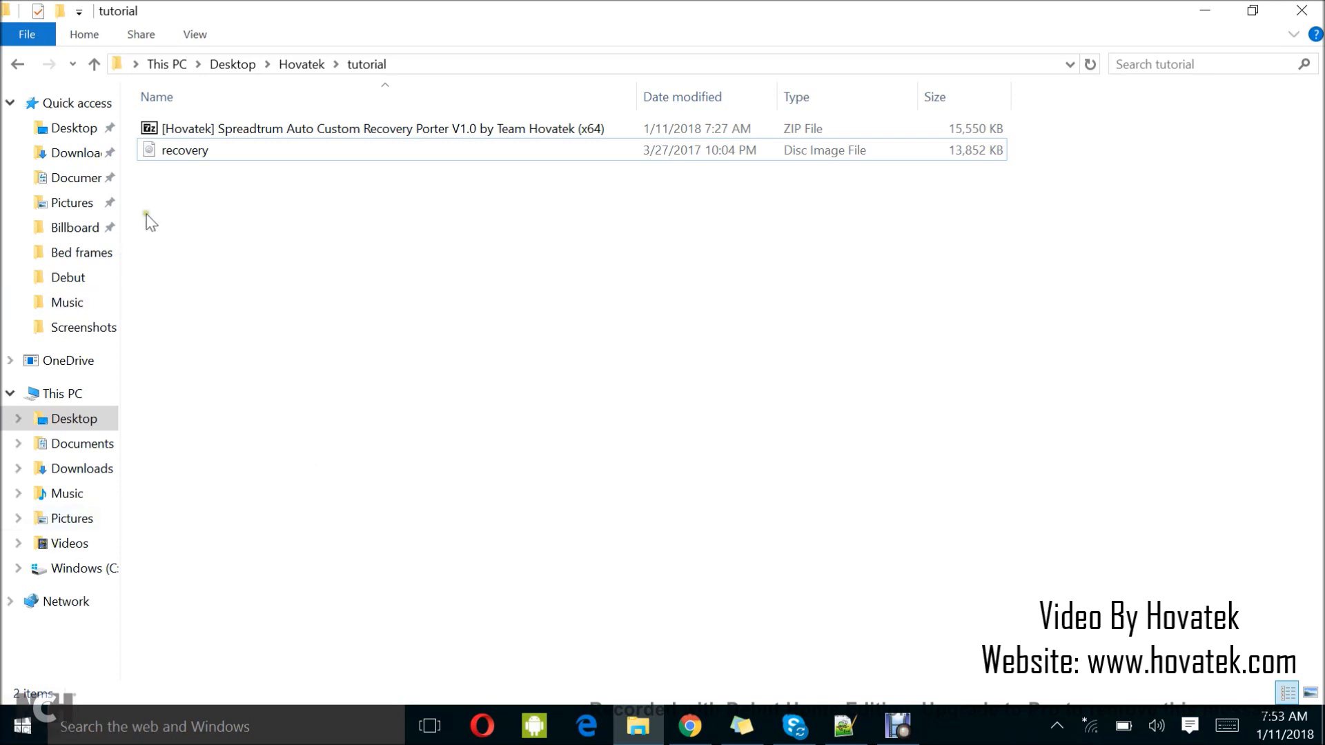
Extract the Hovatek porter zip with 7-Zip into its own folder and enter the extracted folder.
left_click(185, 150)
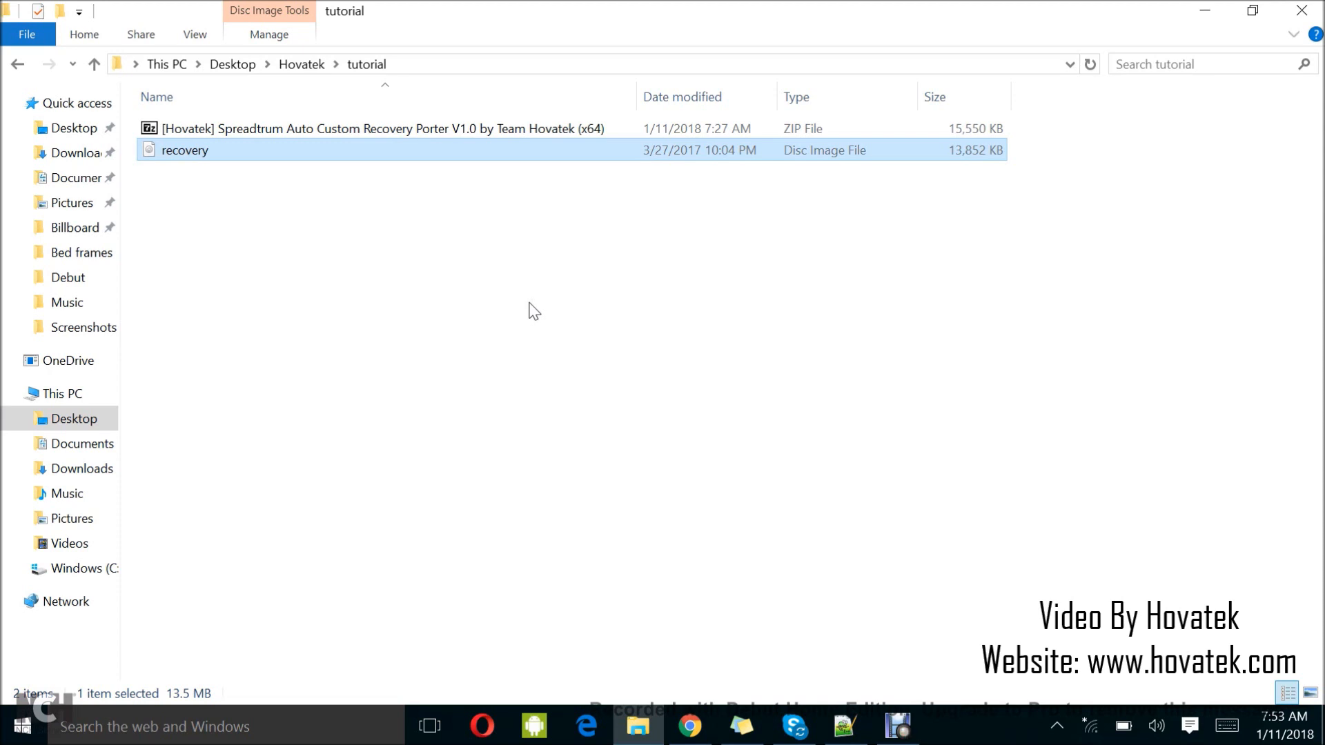
mouse_move(539, 341)
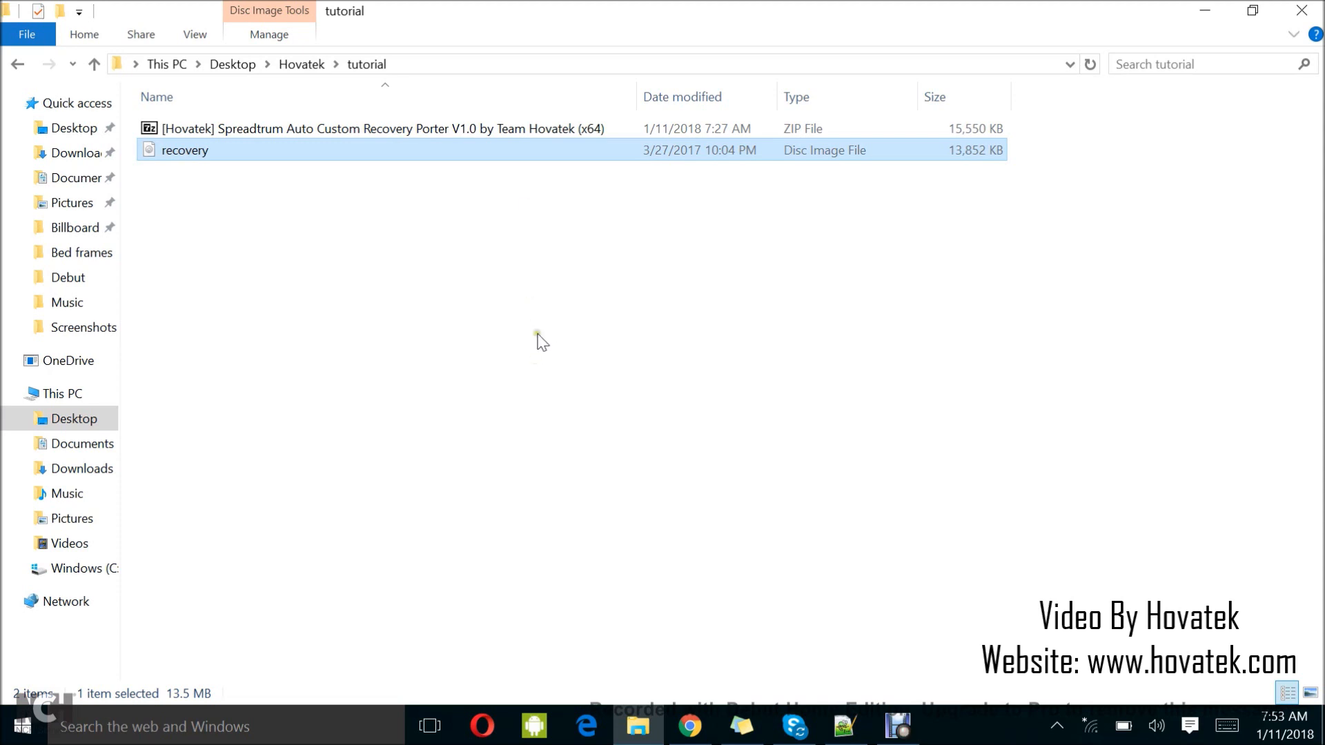
left_click(367, 129)
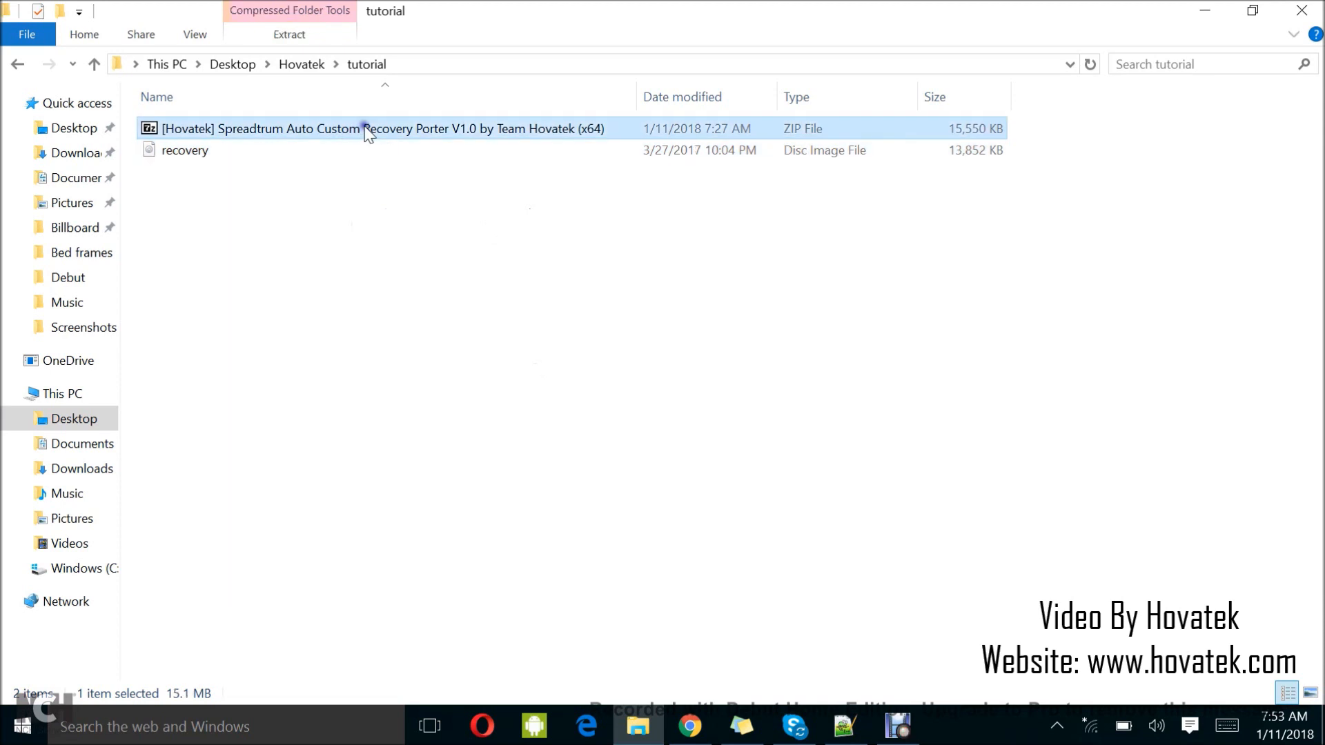
right_click(368, 130)
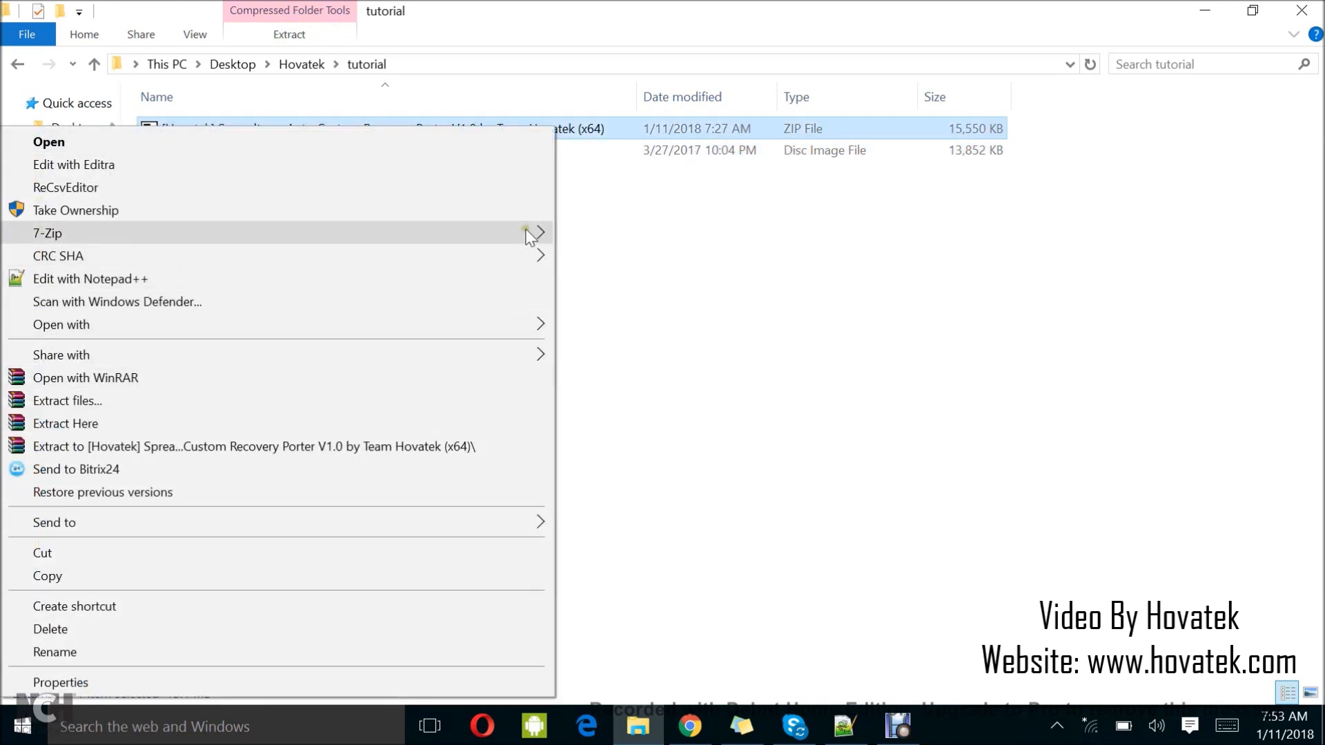
left_click(66, 424)
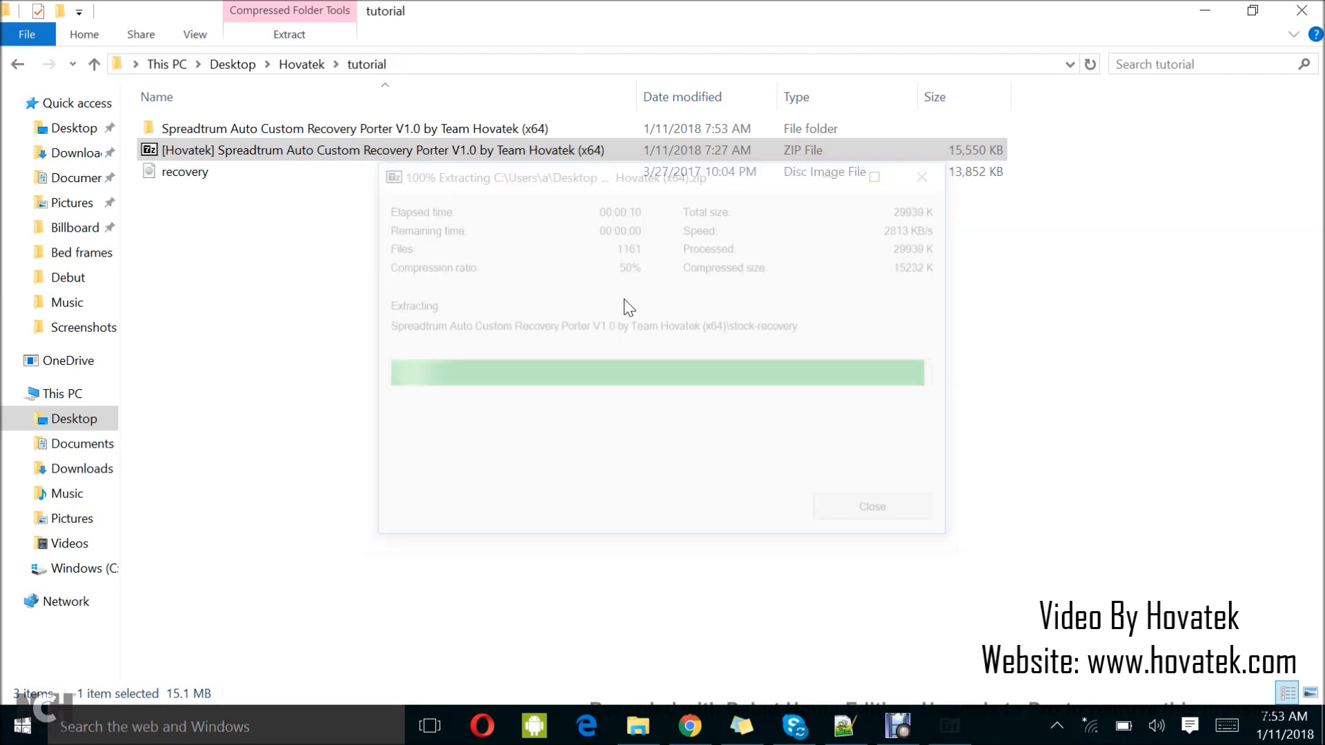
left_click(873, 505)
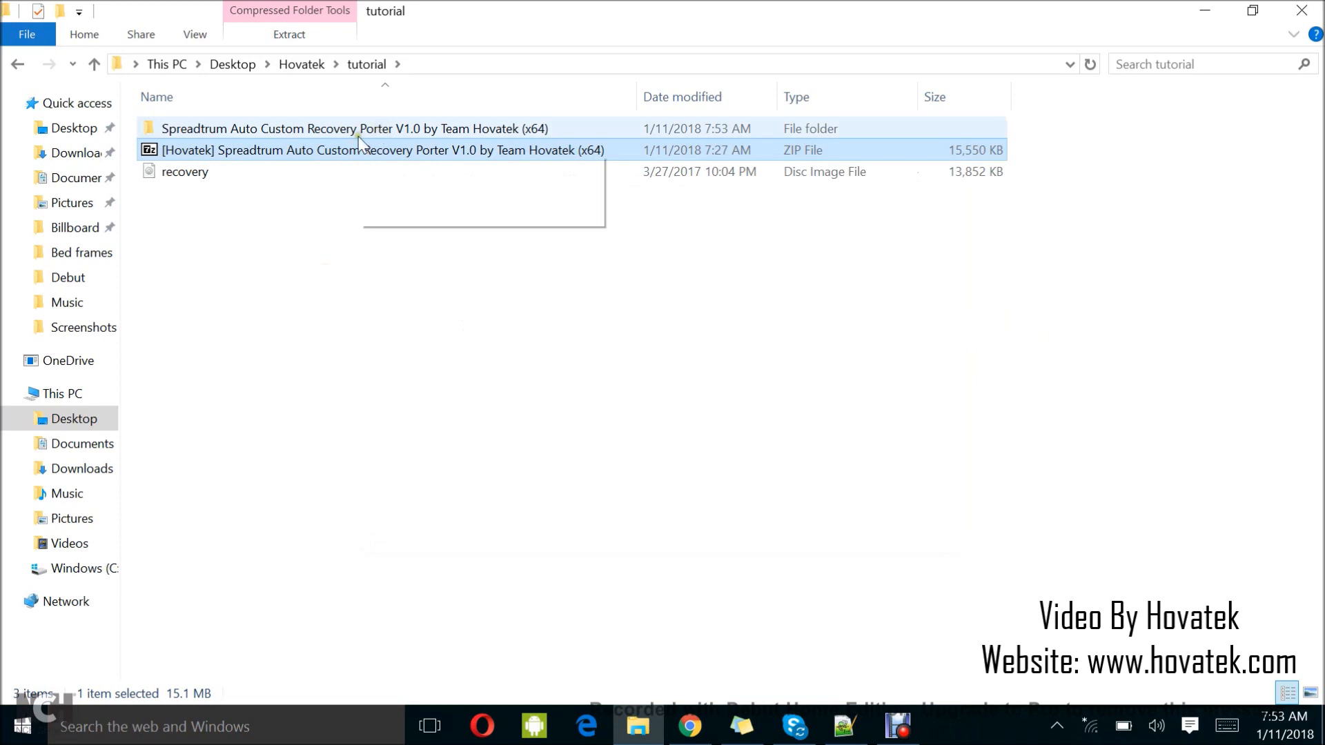
double_click(315, 129)
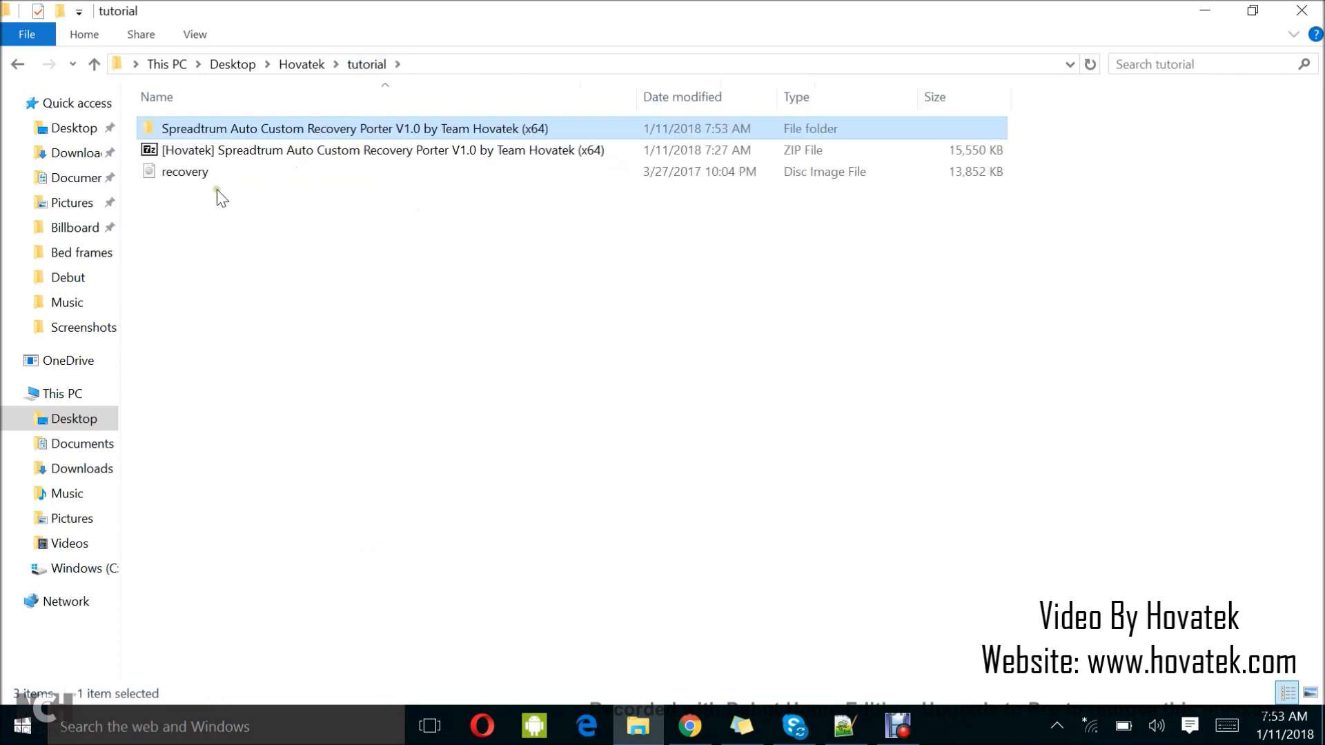
Launch SPD Auto TWRP Recovery Porter (x64) from the extracted porter folder.
right_click(185, 171)
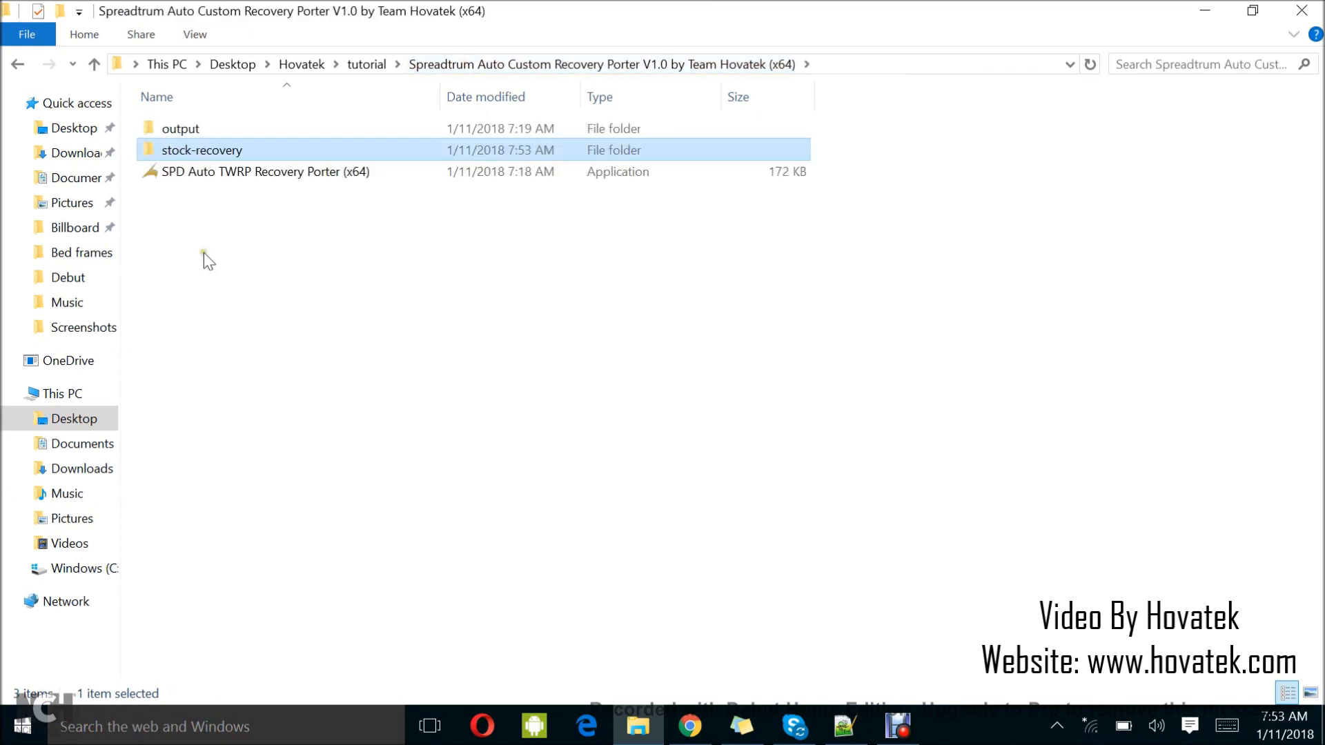
left_click(230, 171)
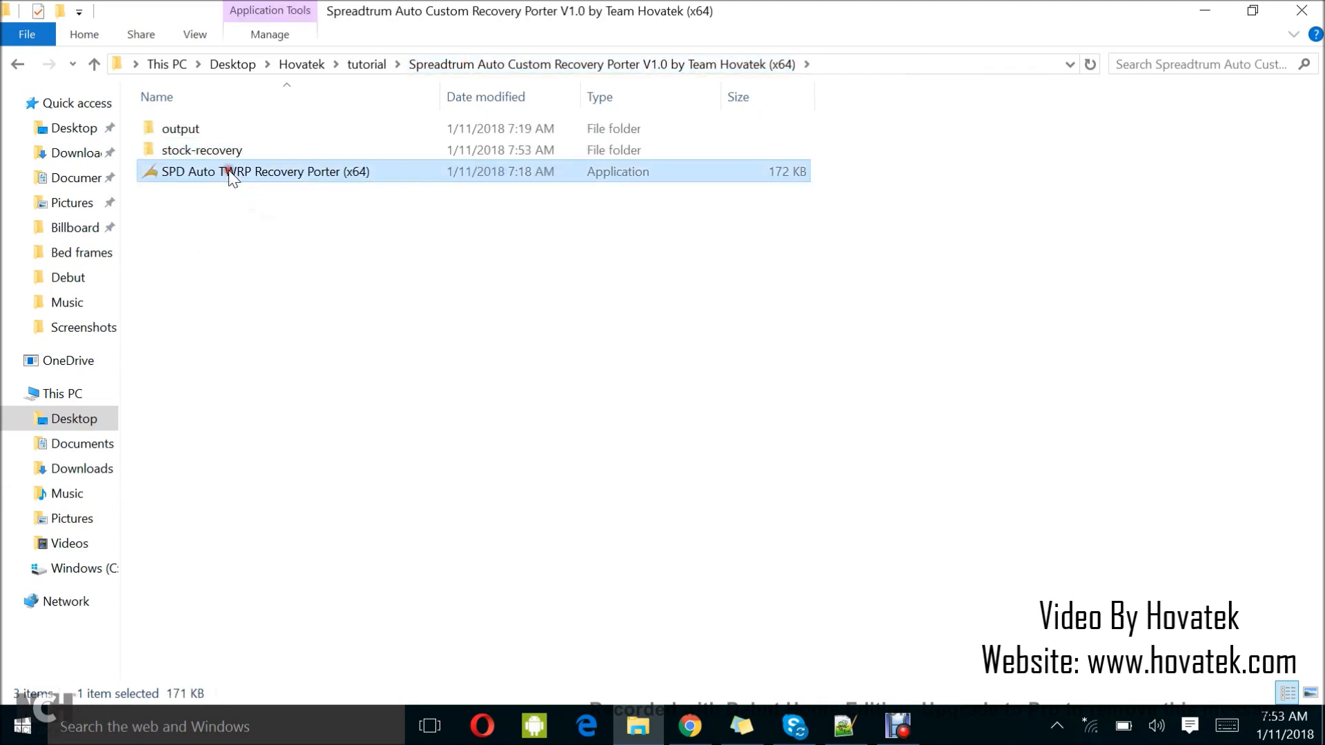
double_click(229, 171)
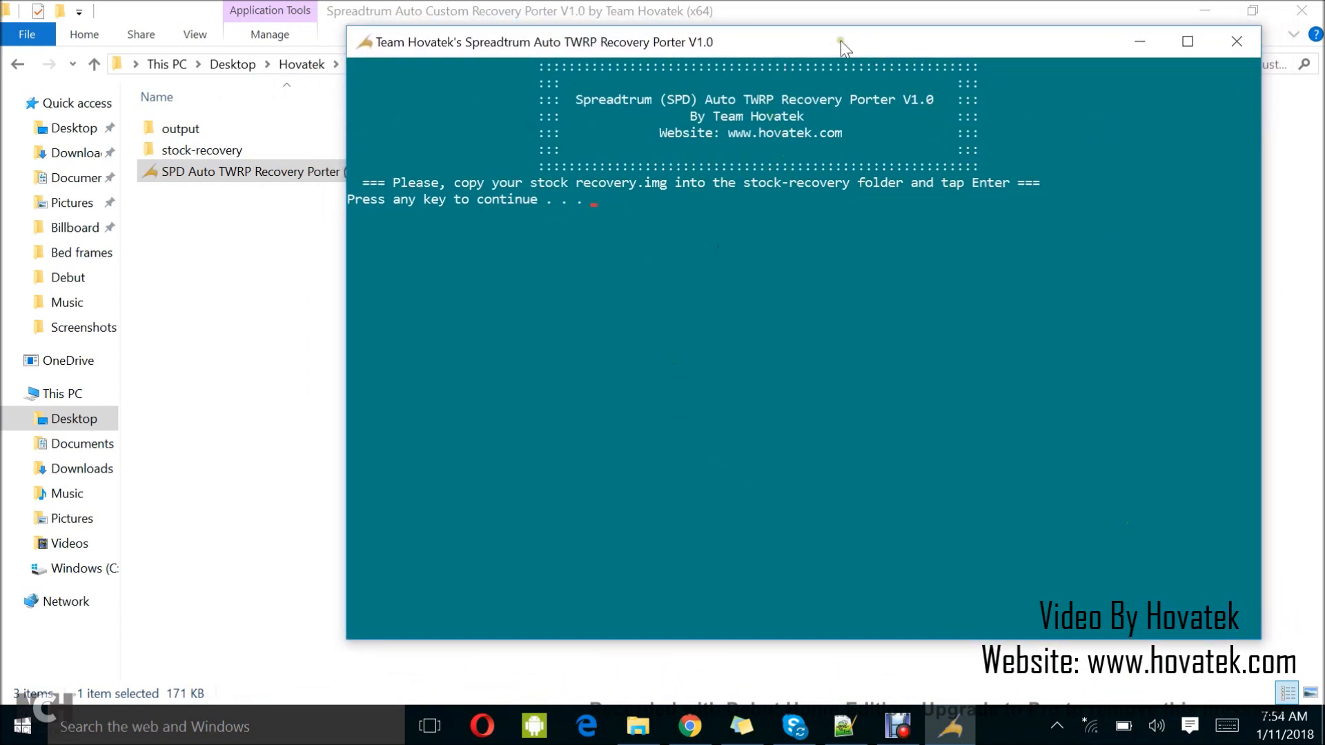
mouse_move(842, 47)
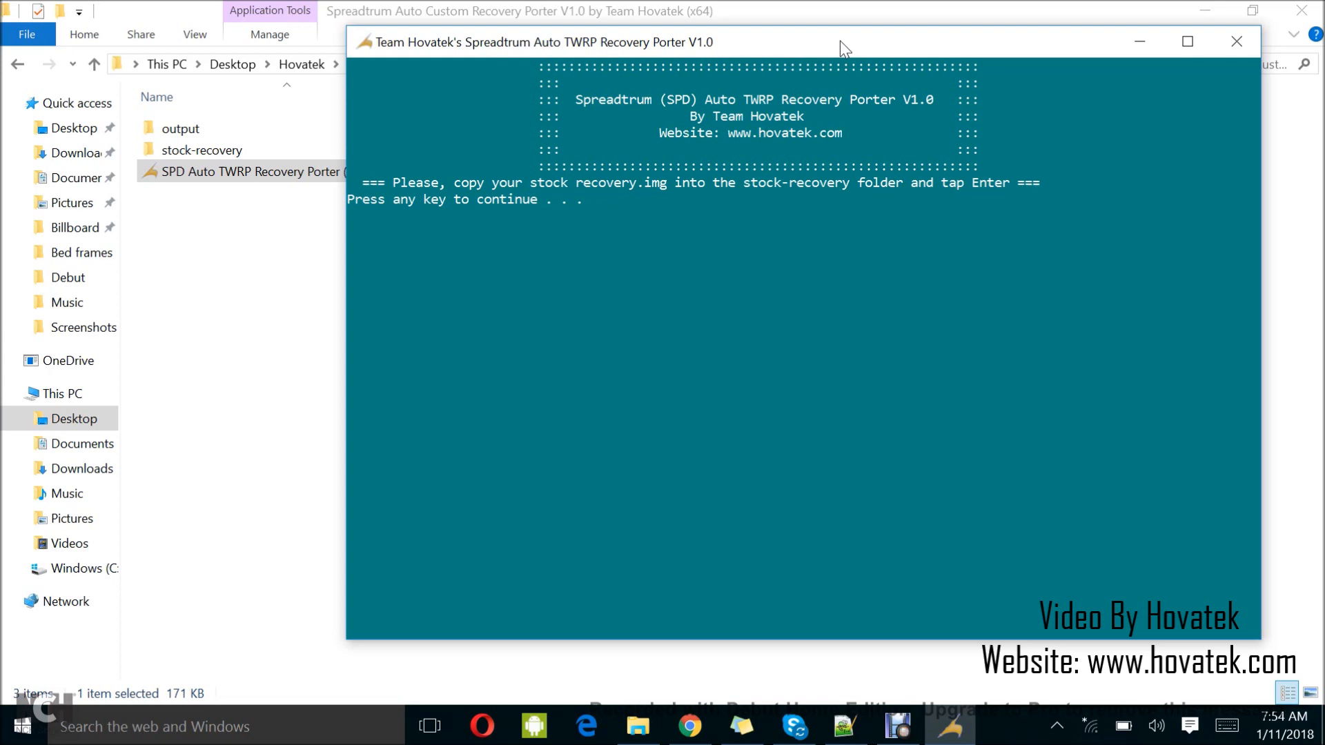
Continue the porter and answer Android version 6 so it ports the recovery into output.
key("enter")
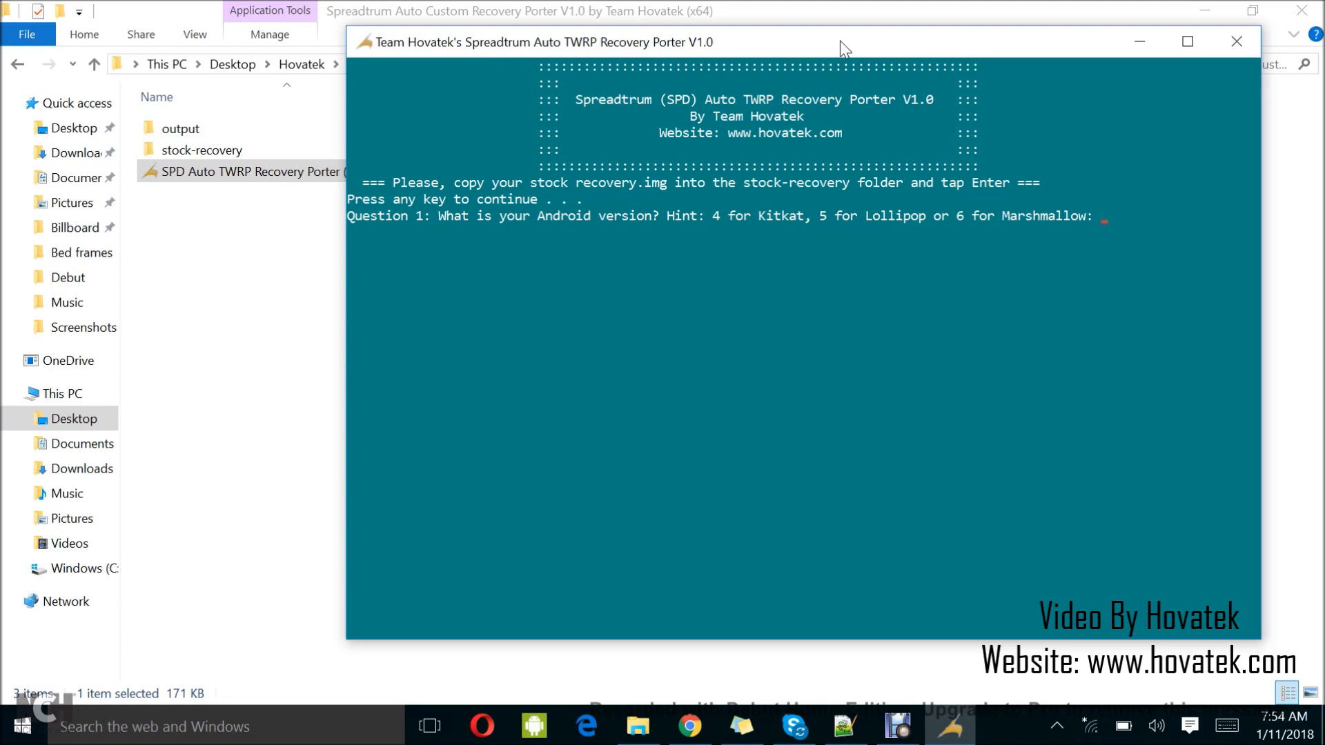
type("6")
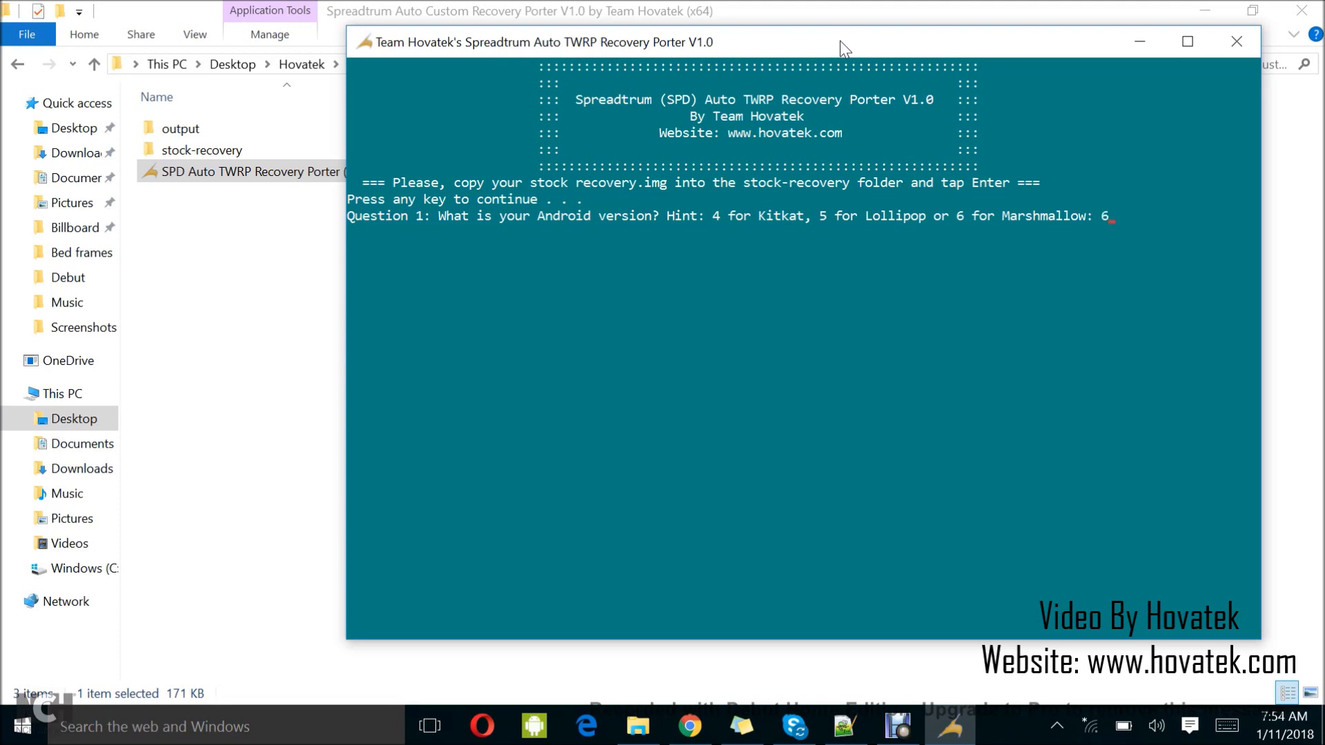
key("Enter")
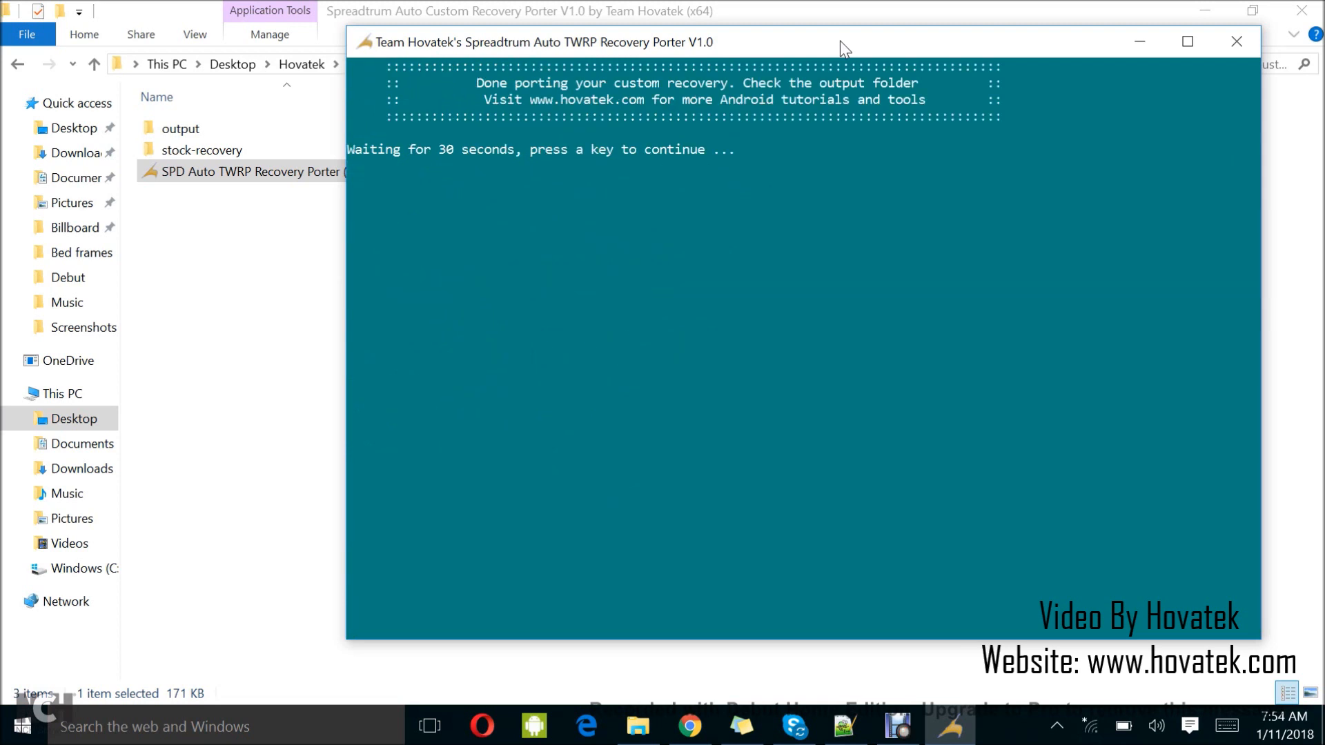
mouse_move(539, 134)
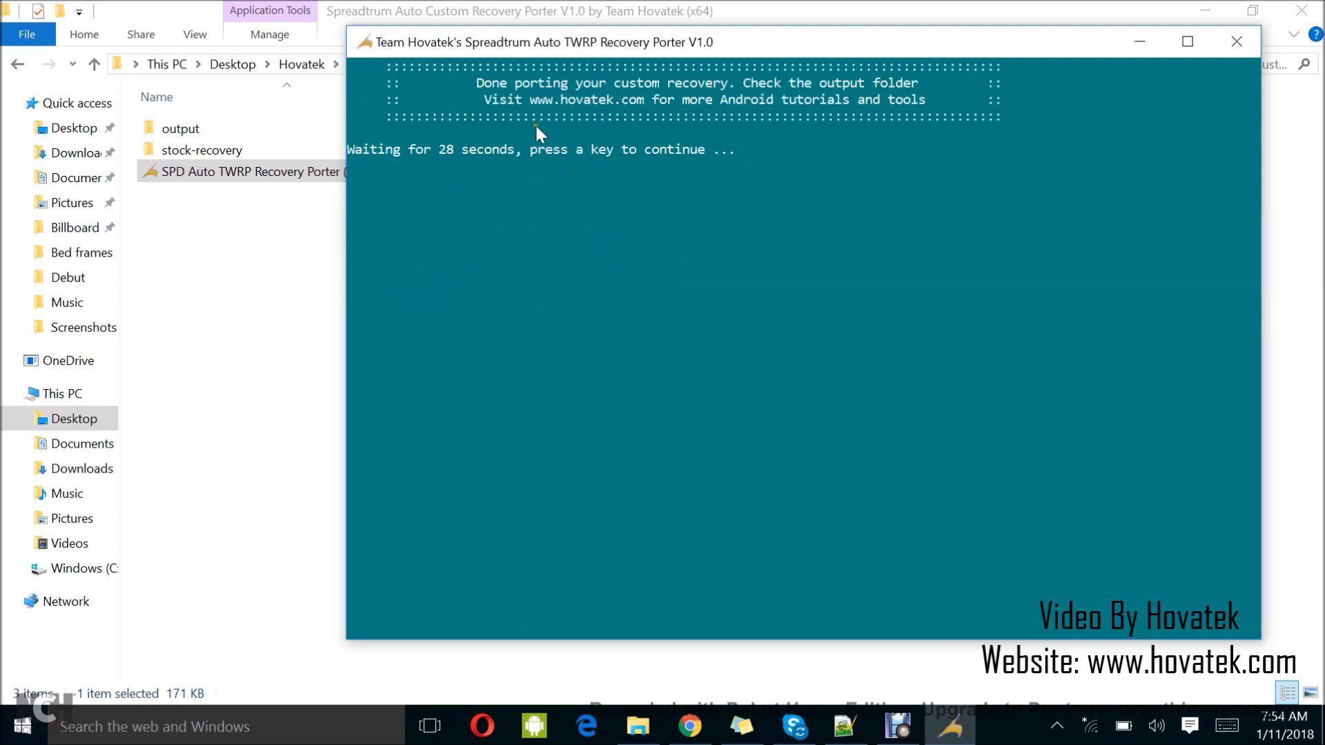
mouse_move(558, 166)
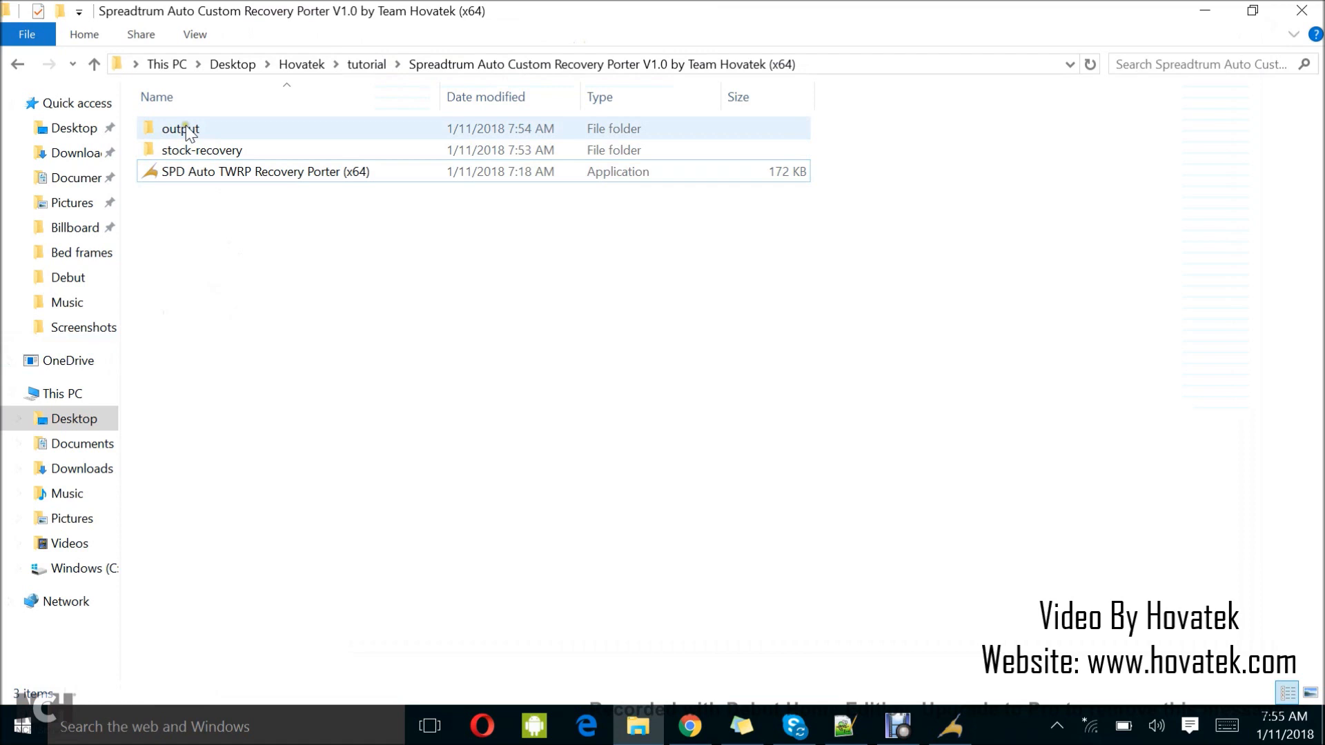
Enter the output folder and select the ported 13.5 MB recovery disc image.
double_click(181, 130)
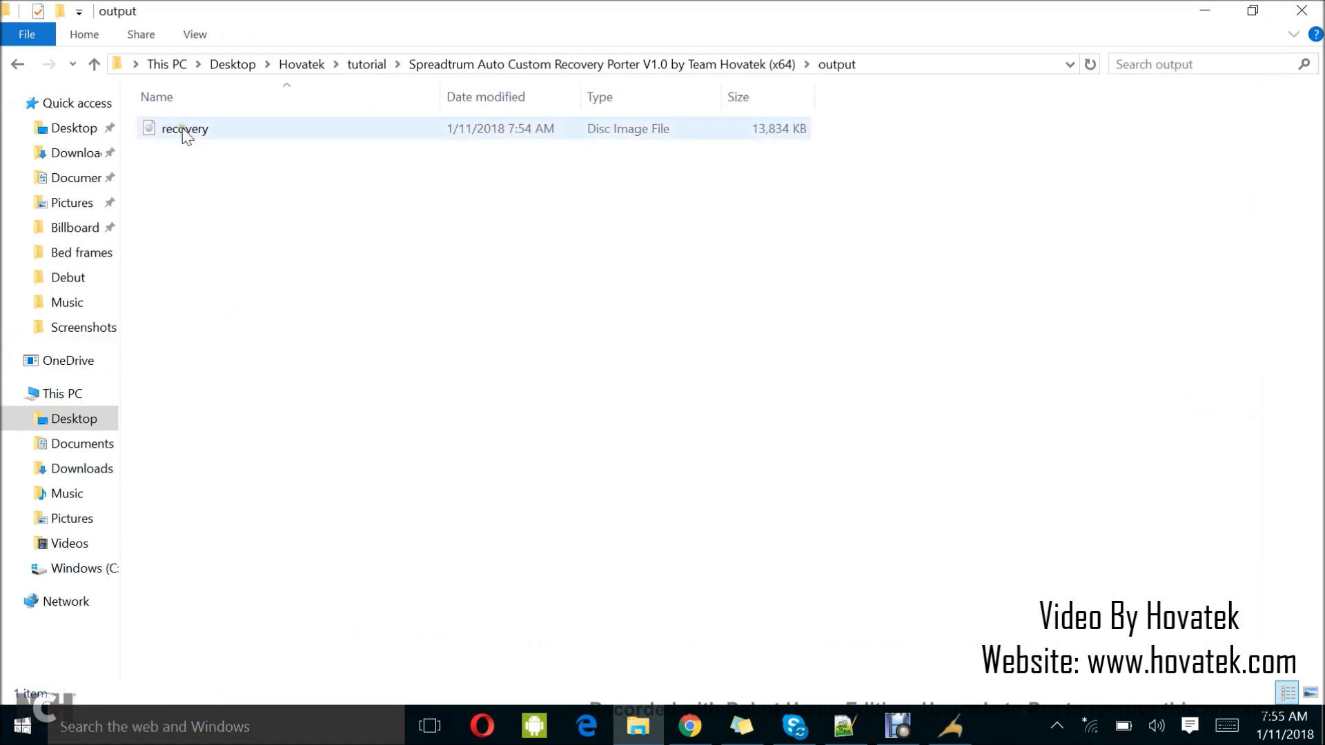
left_click(184, 129)
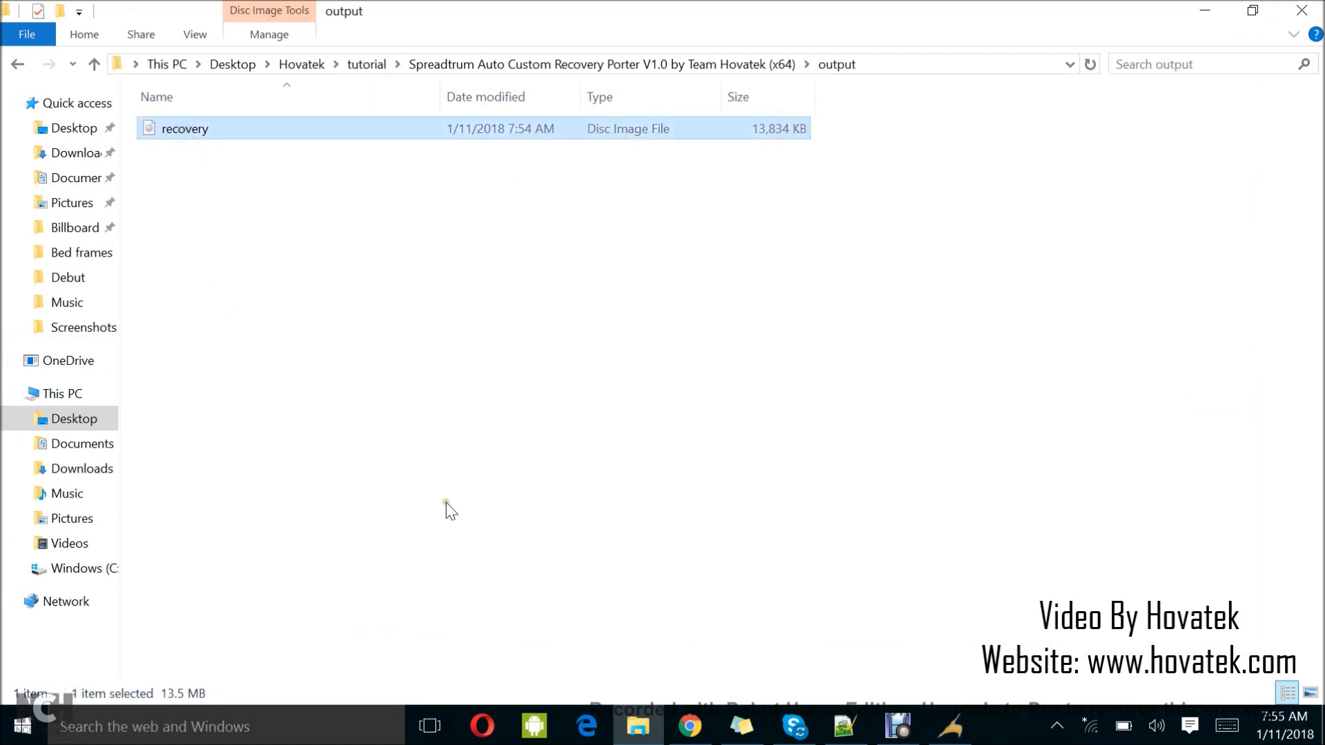